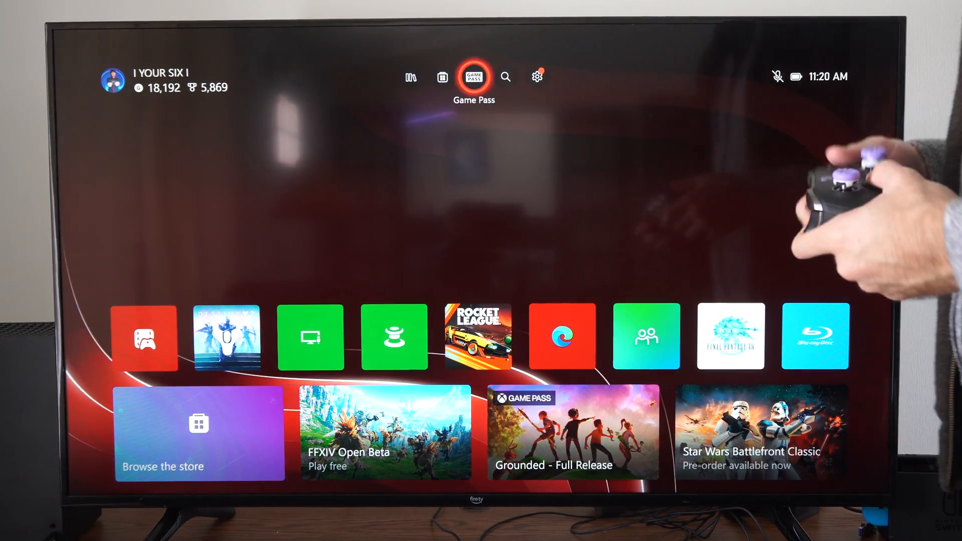
Go from Home through Settings to Network settings' wireless network setup list.
left_click(536, 76)
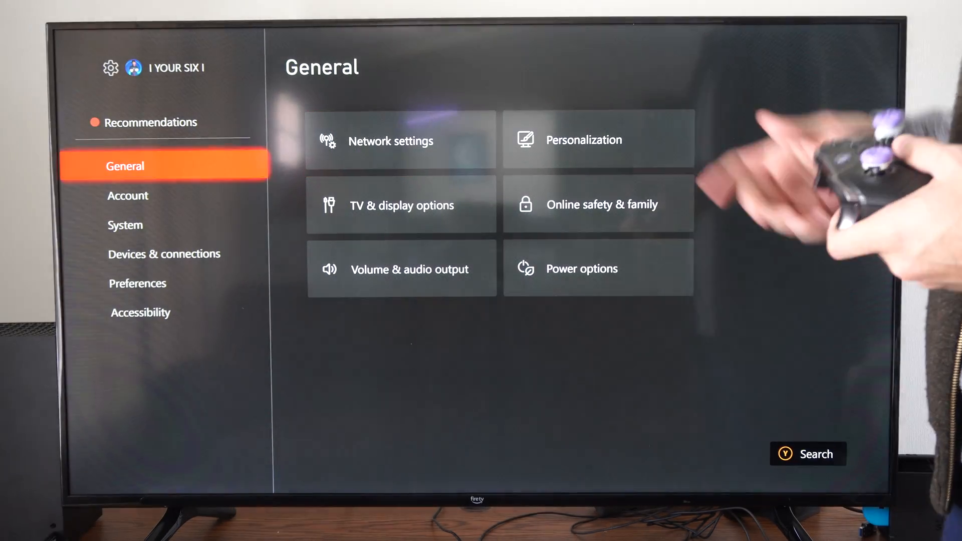
left_click(391, 141)
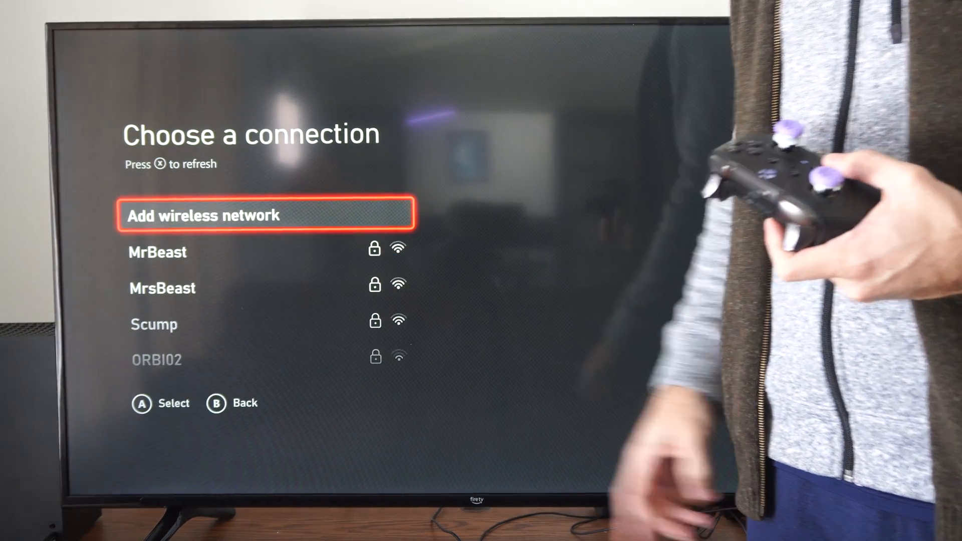
Select the Scump network from the wireless connection list to join it.
key("Down")
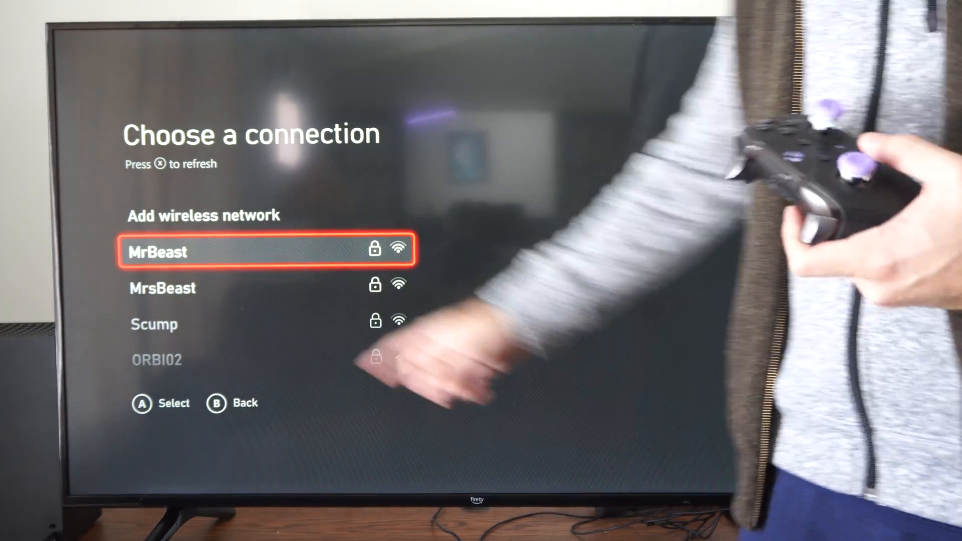
key("Down")
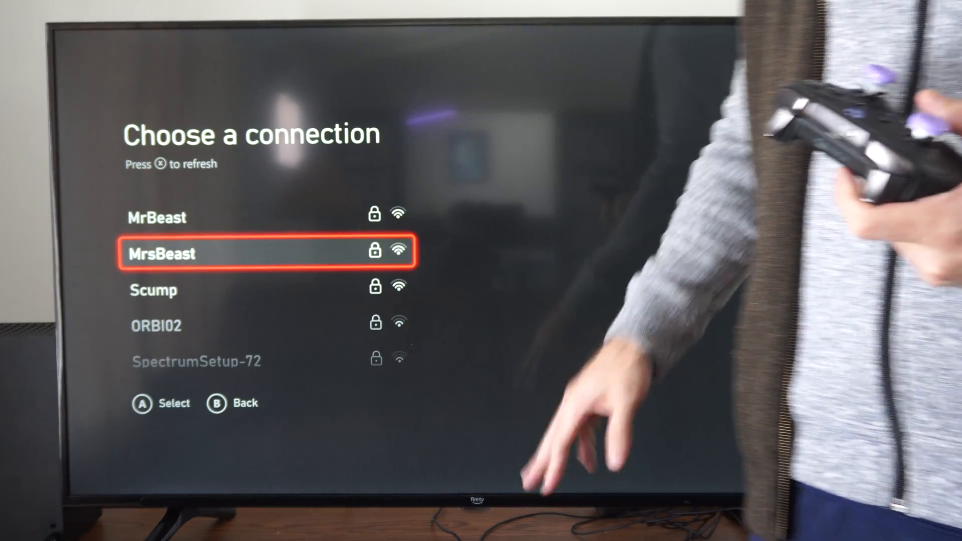
key("Down")
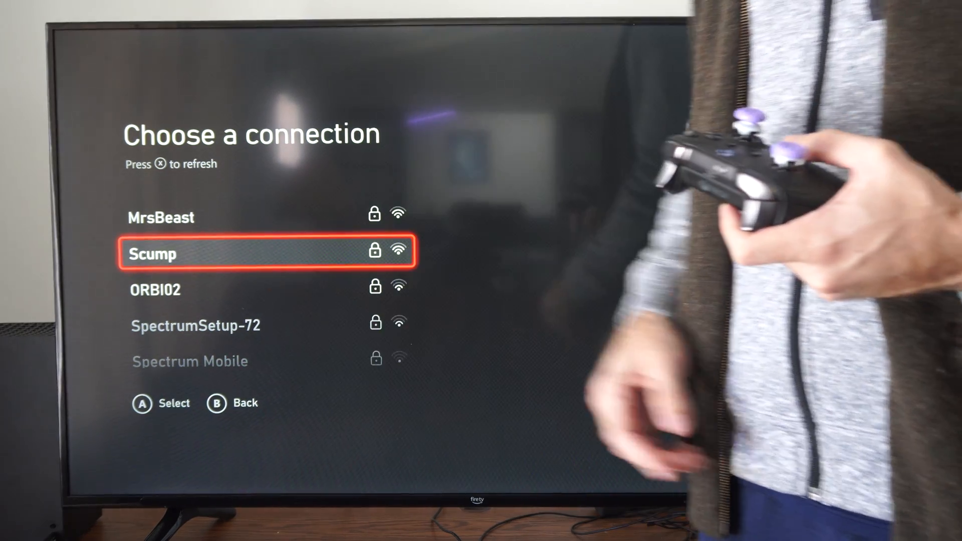
key("Up")
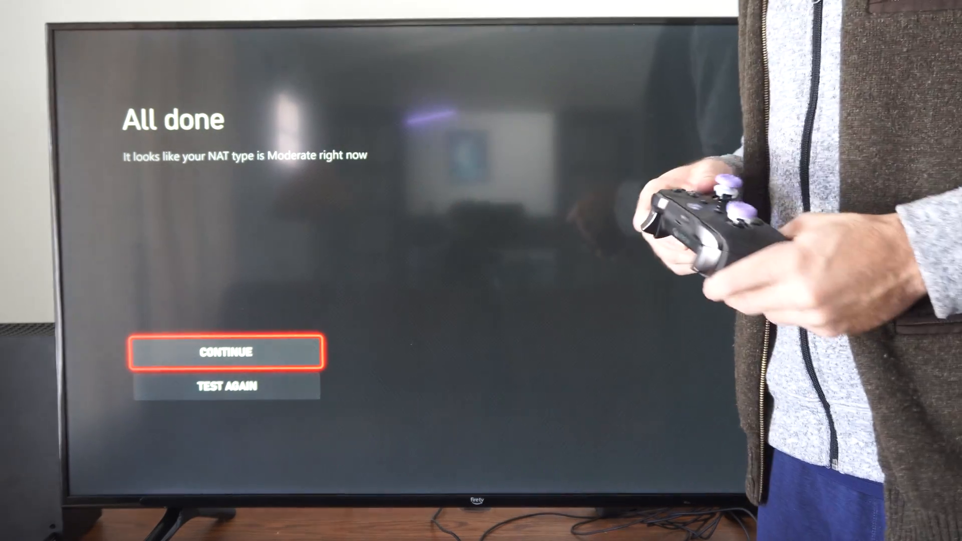
Continue past the test results, take the console offline, then bring it back online.
left_click(225, 351)
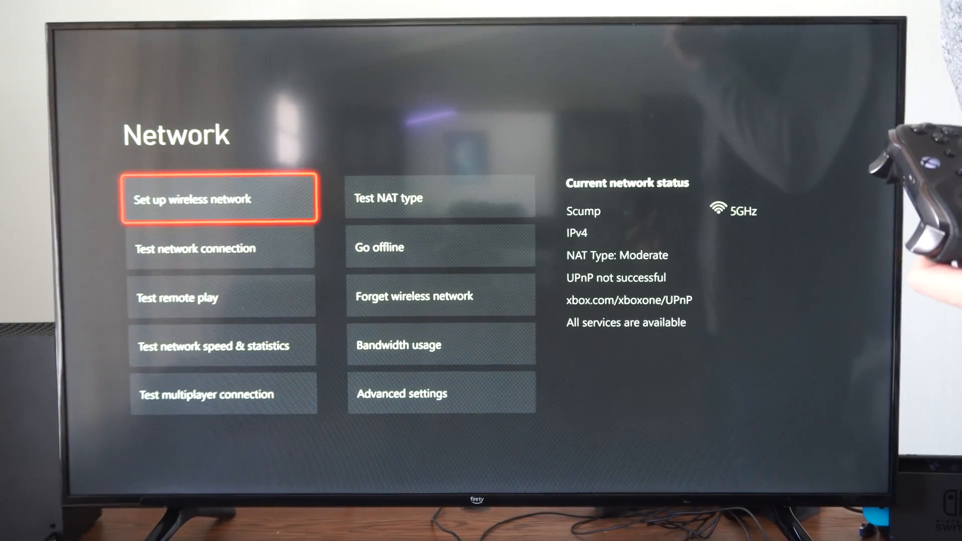
key("down")
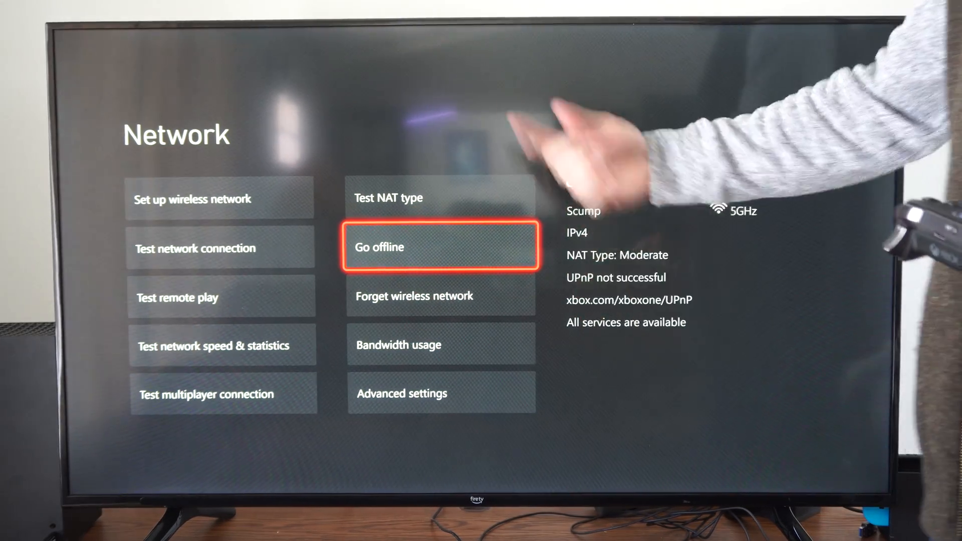
left_click(440, 247)
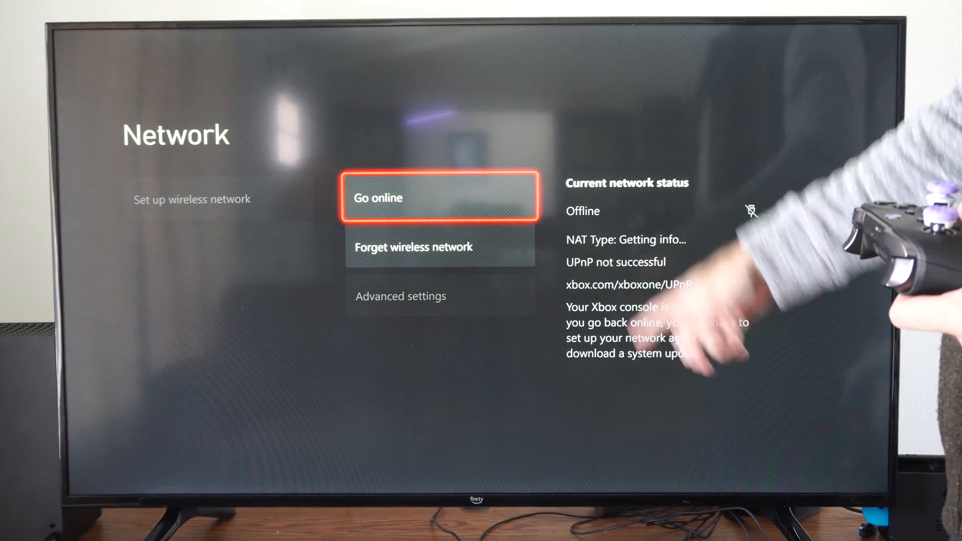
left_click(440, 197)
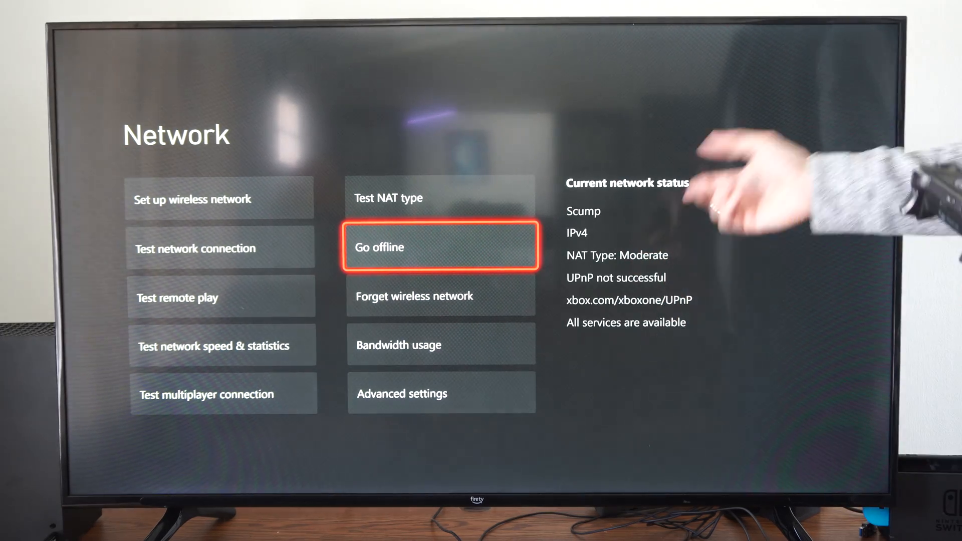
key("Down")
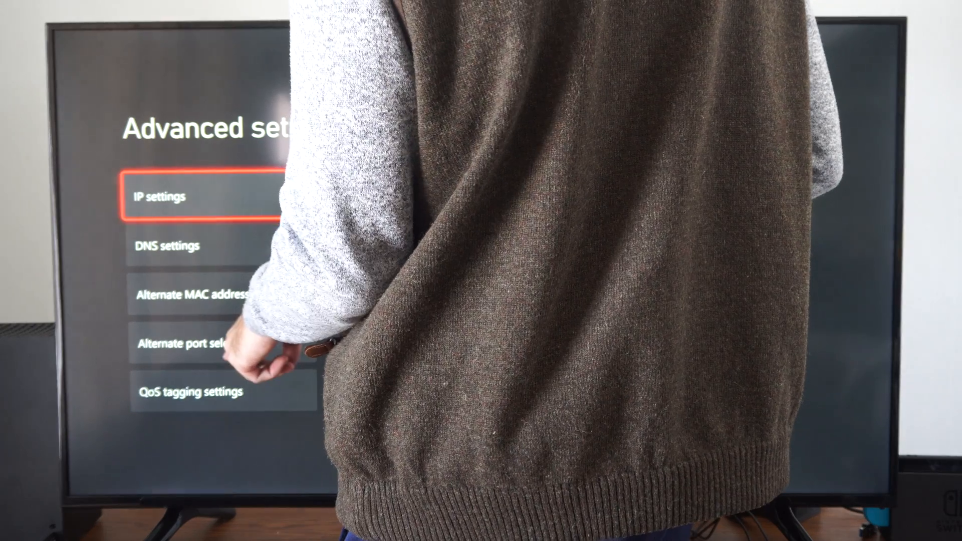
Set alternate port selection to Manual and move the port choice toward 50277.
key("down")
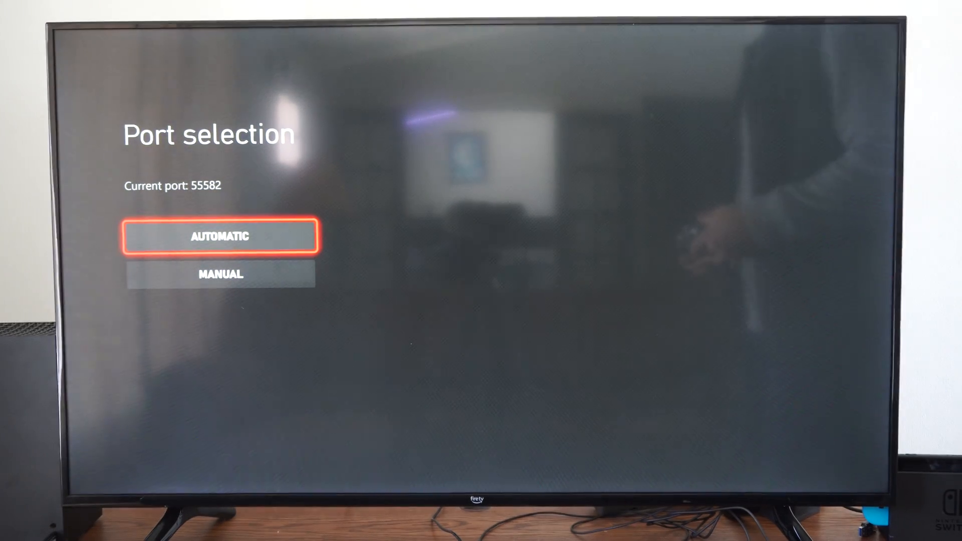
left_click(221, 273)
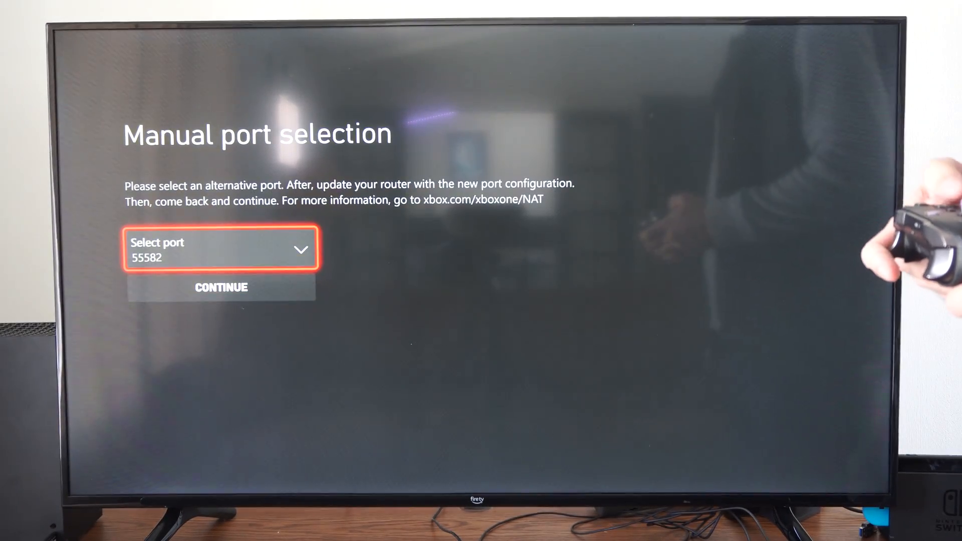
left_click(221, 248)
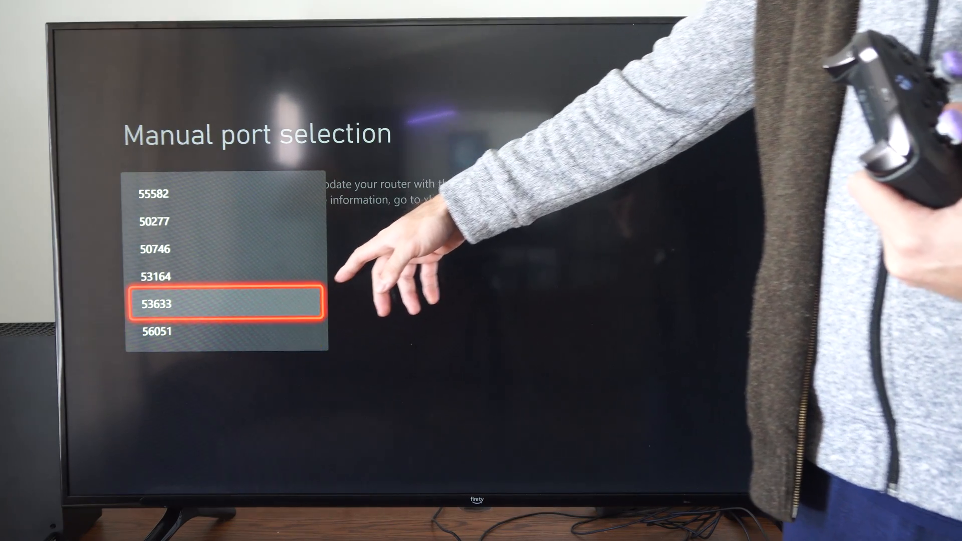
key("Up")
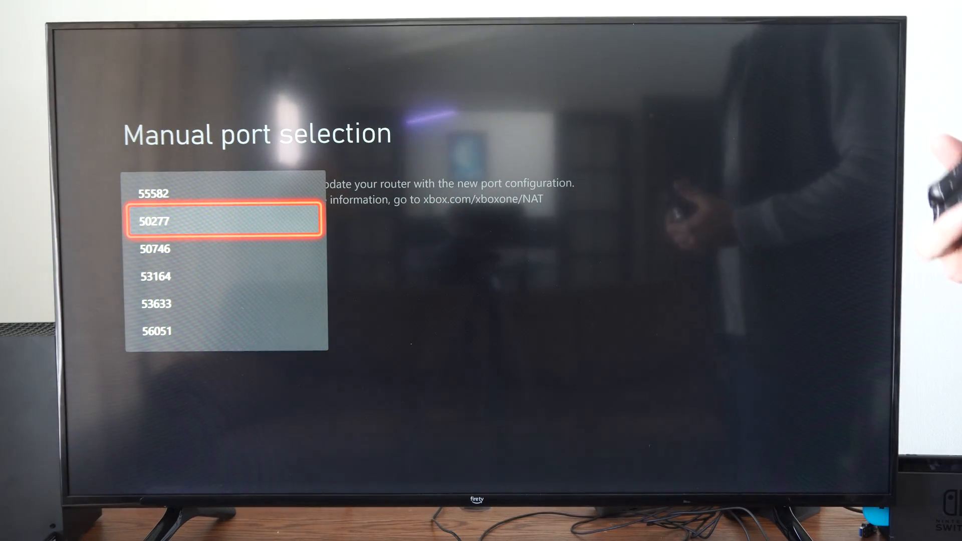